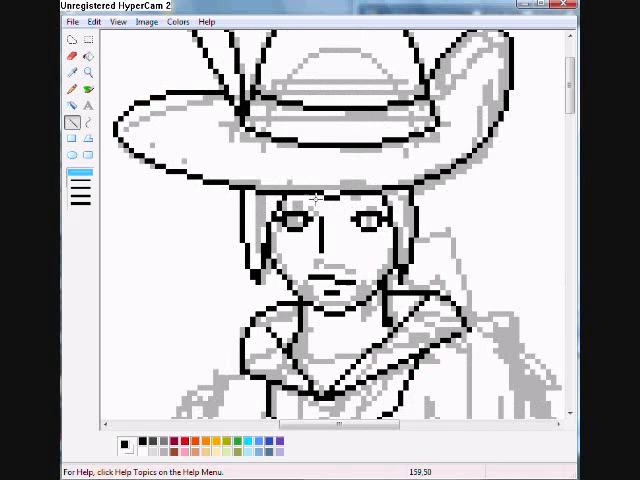
# - Trace the legs, boots and coat hem in black with the Pencil over the grey sketch
pyautogui.scroll(-3)
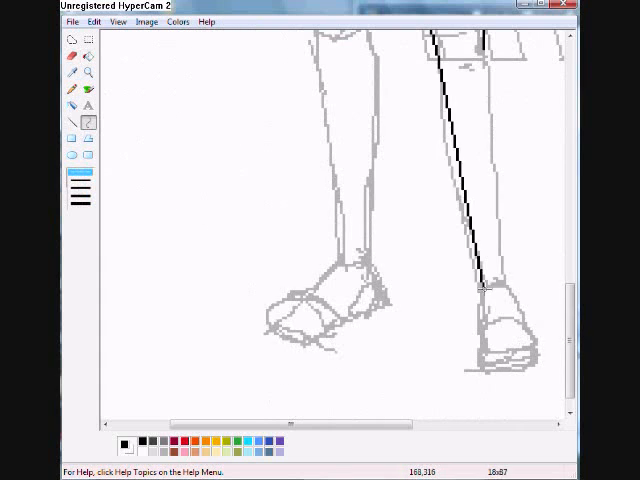
pyautogui.click(72, 122)
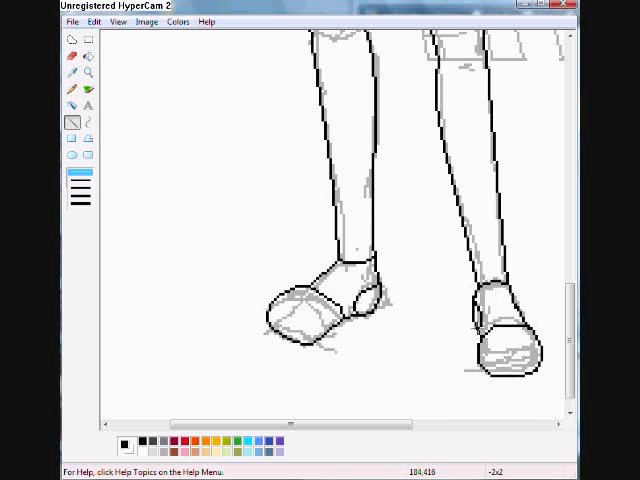
pyautogui.scroll(3)
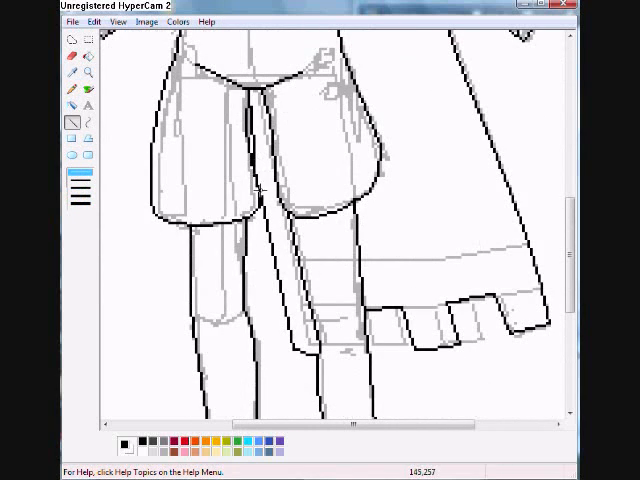
pyautogui.scroll(3)
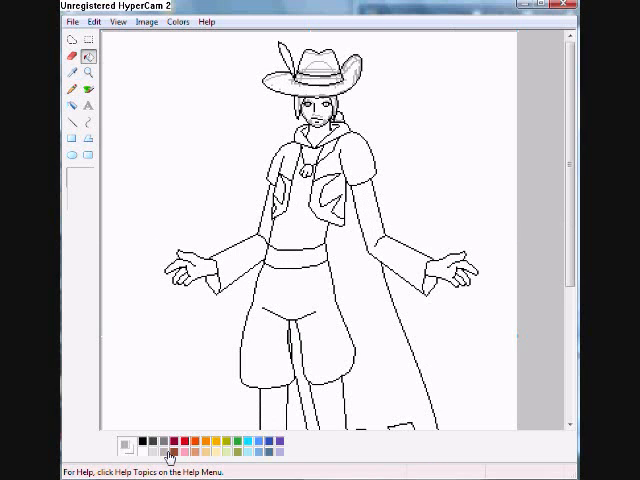
pyautogui.moveTo(256, 104)
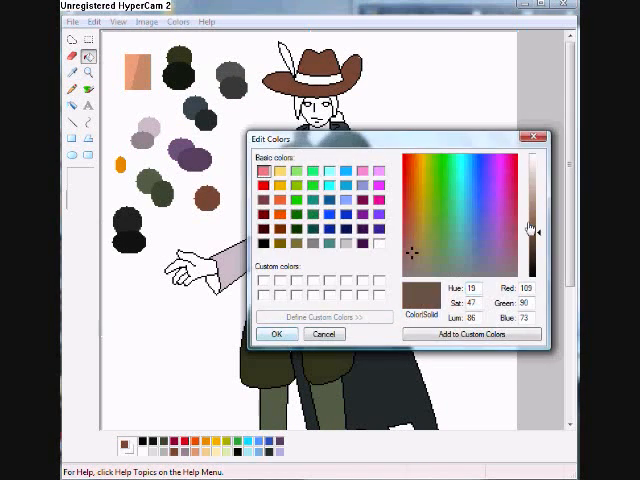
# - Mix a darker reddish-brown shade in Edit Colors and confirm it
pyautogui.click(412, 218)
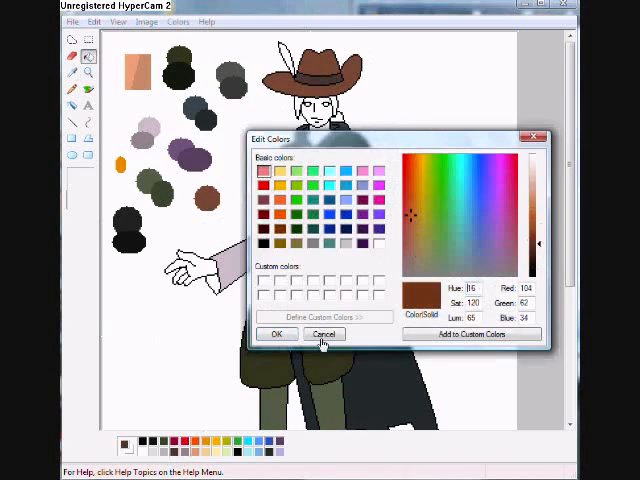
pyautogui.click(324, 334)
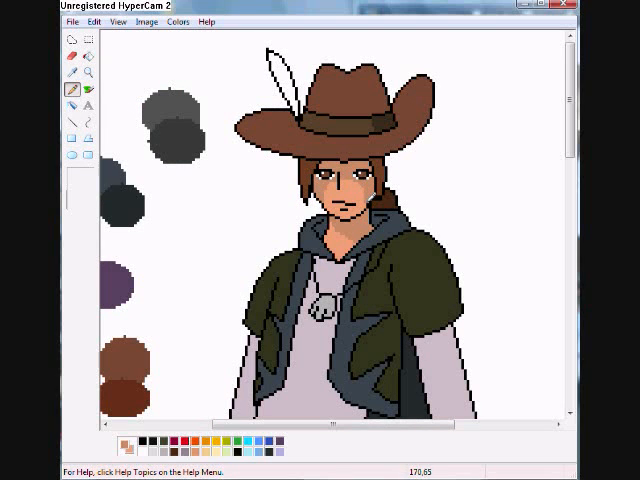
# - Fill the coat, belt, hands, olive trousers and dark boots with the swatch colours
pyautogui.click(72, 120)
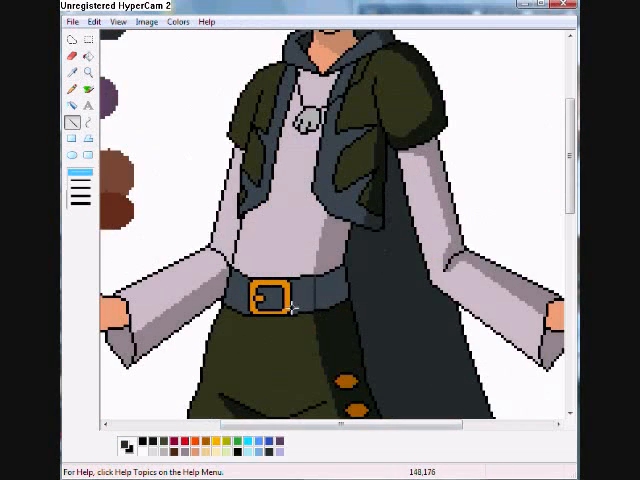
pyautogui.scroll(-3)
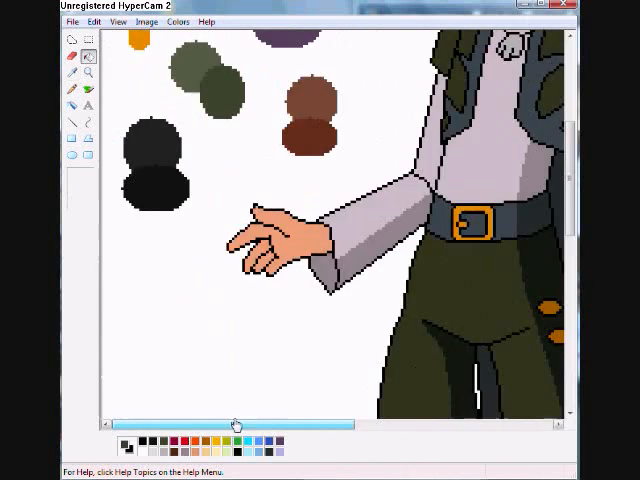
pyautogui.scroll(-3)
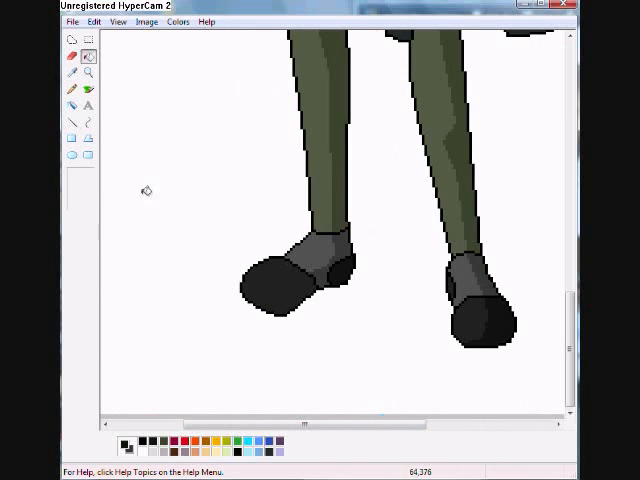